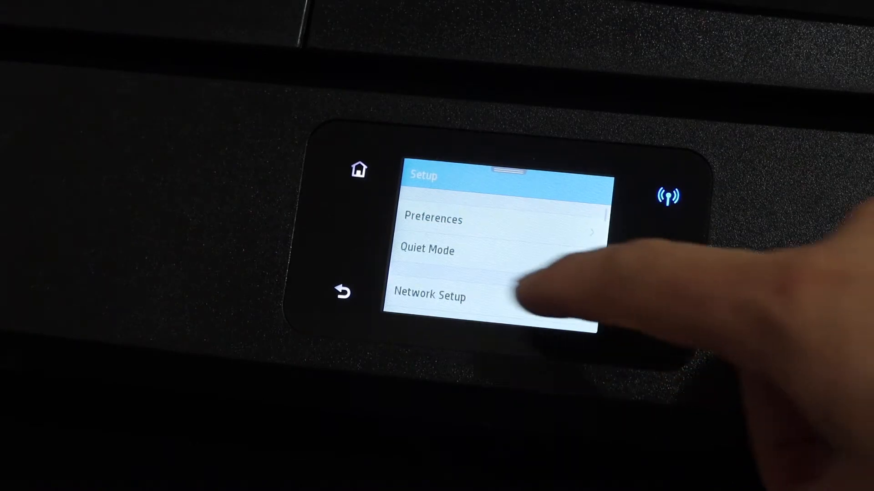
From the printer panel's network setup, join the printer to the secured 5G Wi-Fi network
{"action": "left_click", "coordinate": [431, 295]}
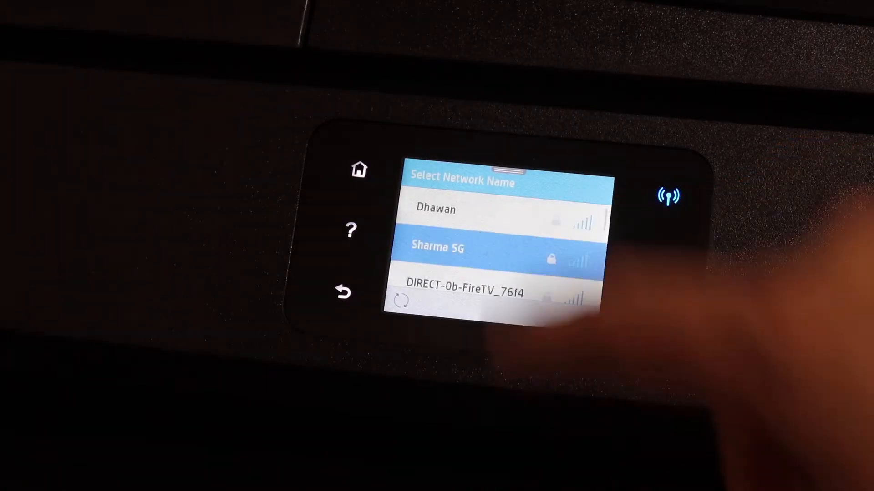
{"action": "left_click", "coordinate": [451, 247]}
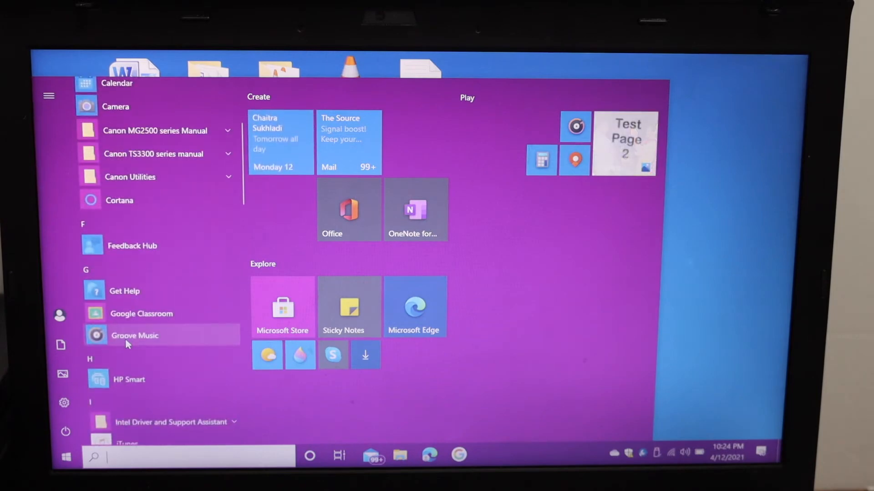
Launch HP Smart from the Start menu and answer its usage-data sharing prompt
{"action": "left_click", "coordinate": [129, 379]}
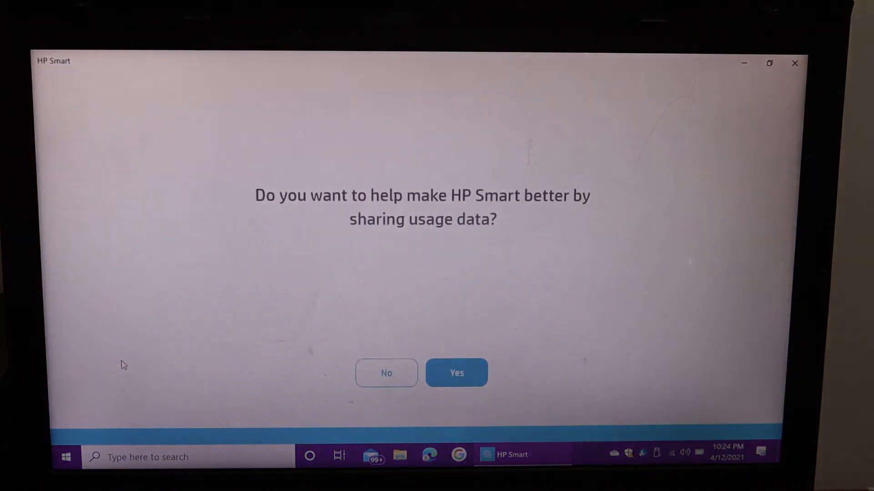
{"action": "left_click", "coordinate": [457, 373]}
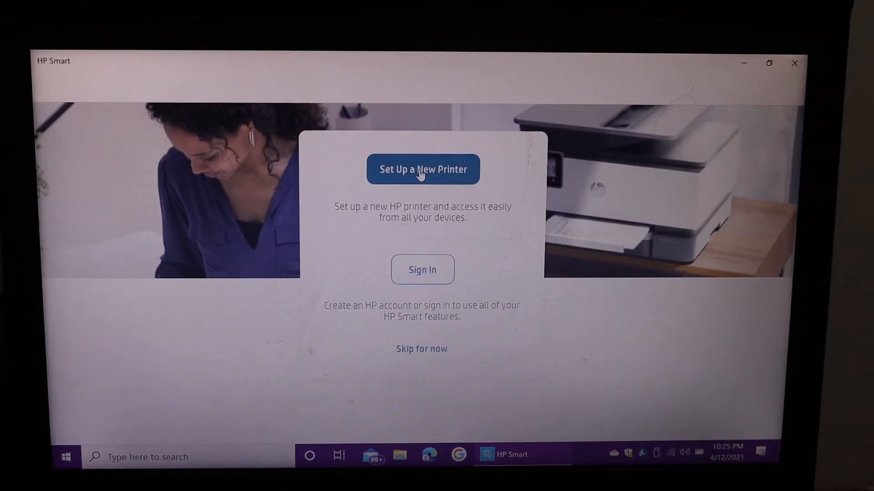
Choose 'Set Up a New Printer' on the HP Smart welcome screen
{"action": "left_click", "coordinate": [422, 169]}
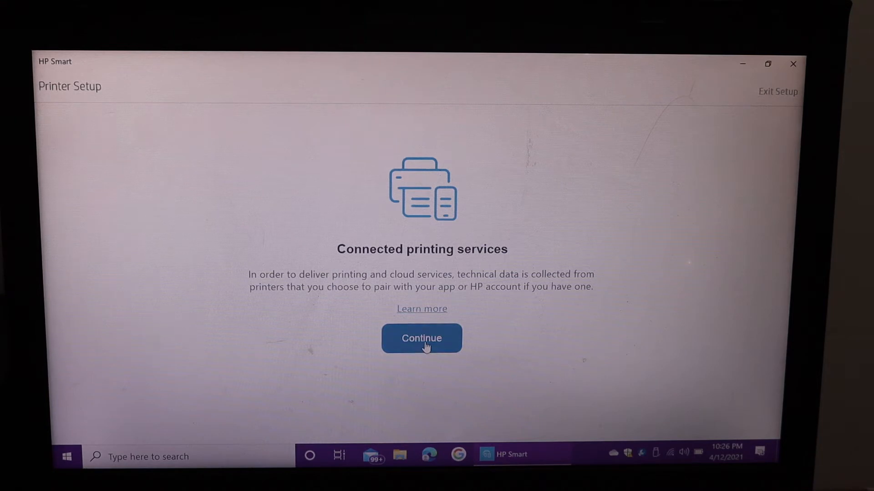
Accept the connected printing services notice and skip warranty and account activation
{"action": "left_click", "coordinate": [421, 338]}
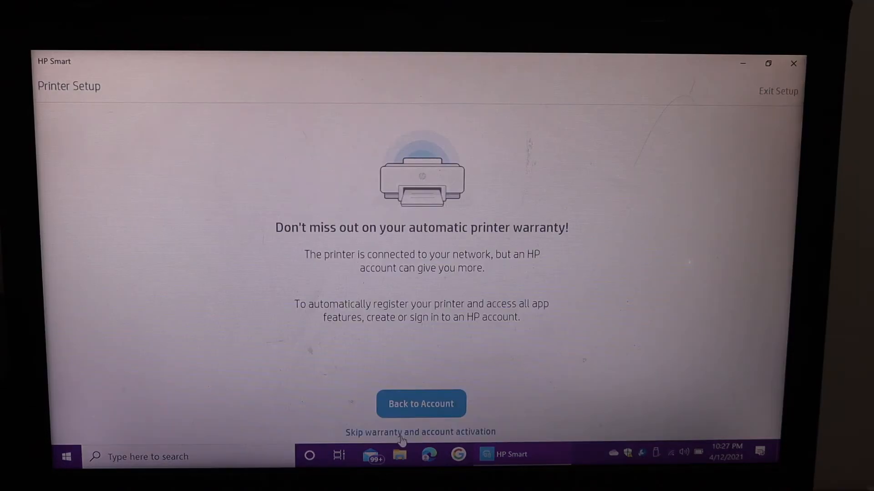
{"action": "left_click", "coordinate": [421, 432]}
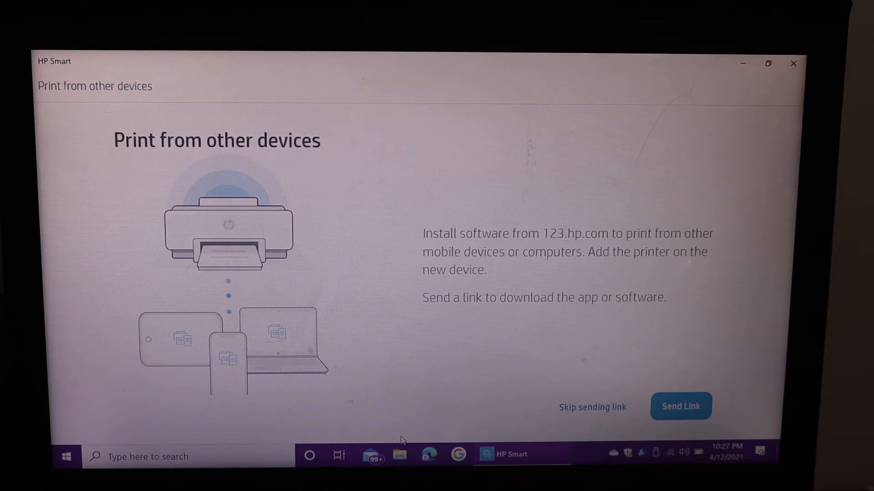
{"action": "mouse_move", "coordinate": [588, 413]}
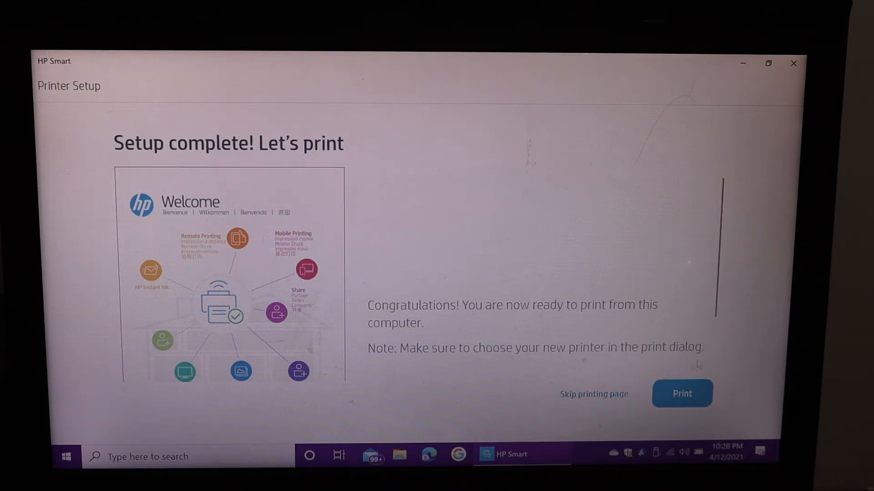
Print the welcome page on the HP32B9A5 (HP ENVY Photo 7800 series) printer
{"action": "left_click", "coordinate": [680, 393]}
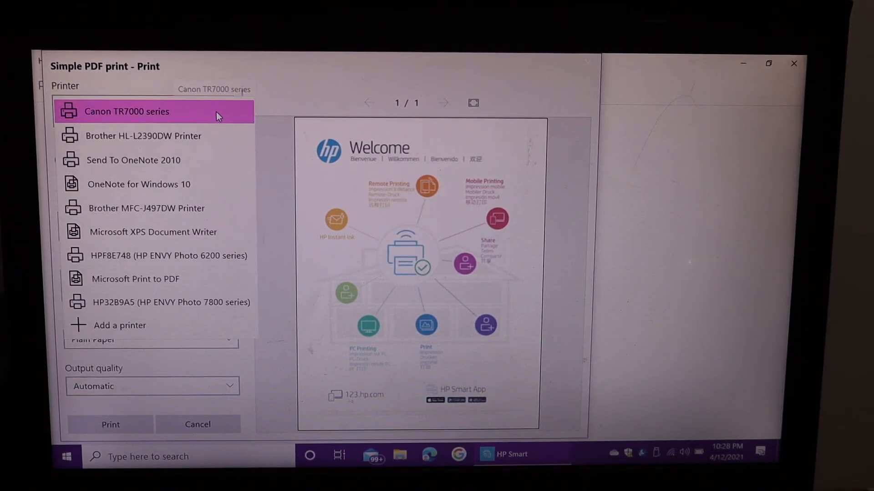
{"action": "left_click", "coordinate": [171, 302]}
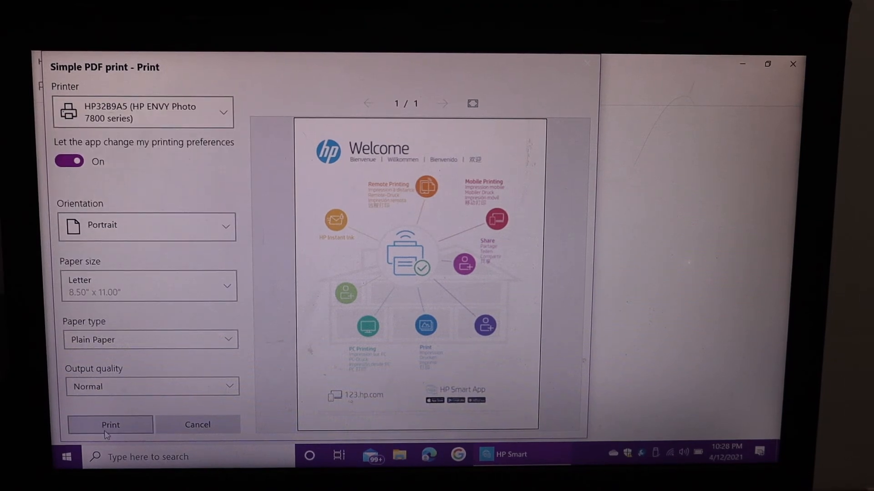